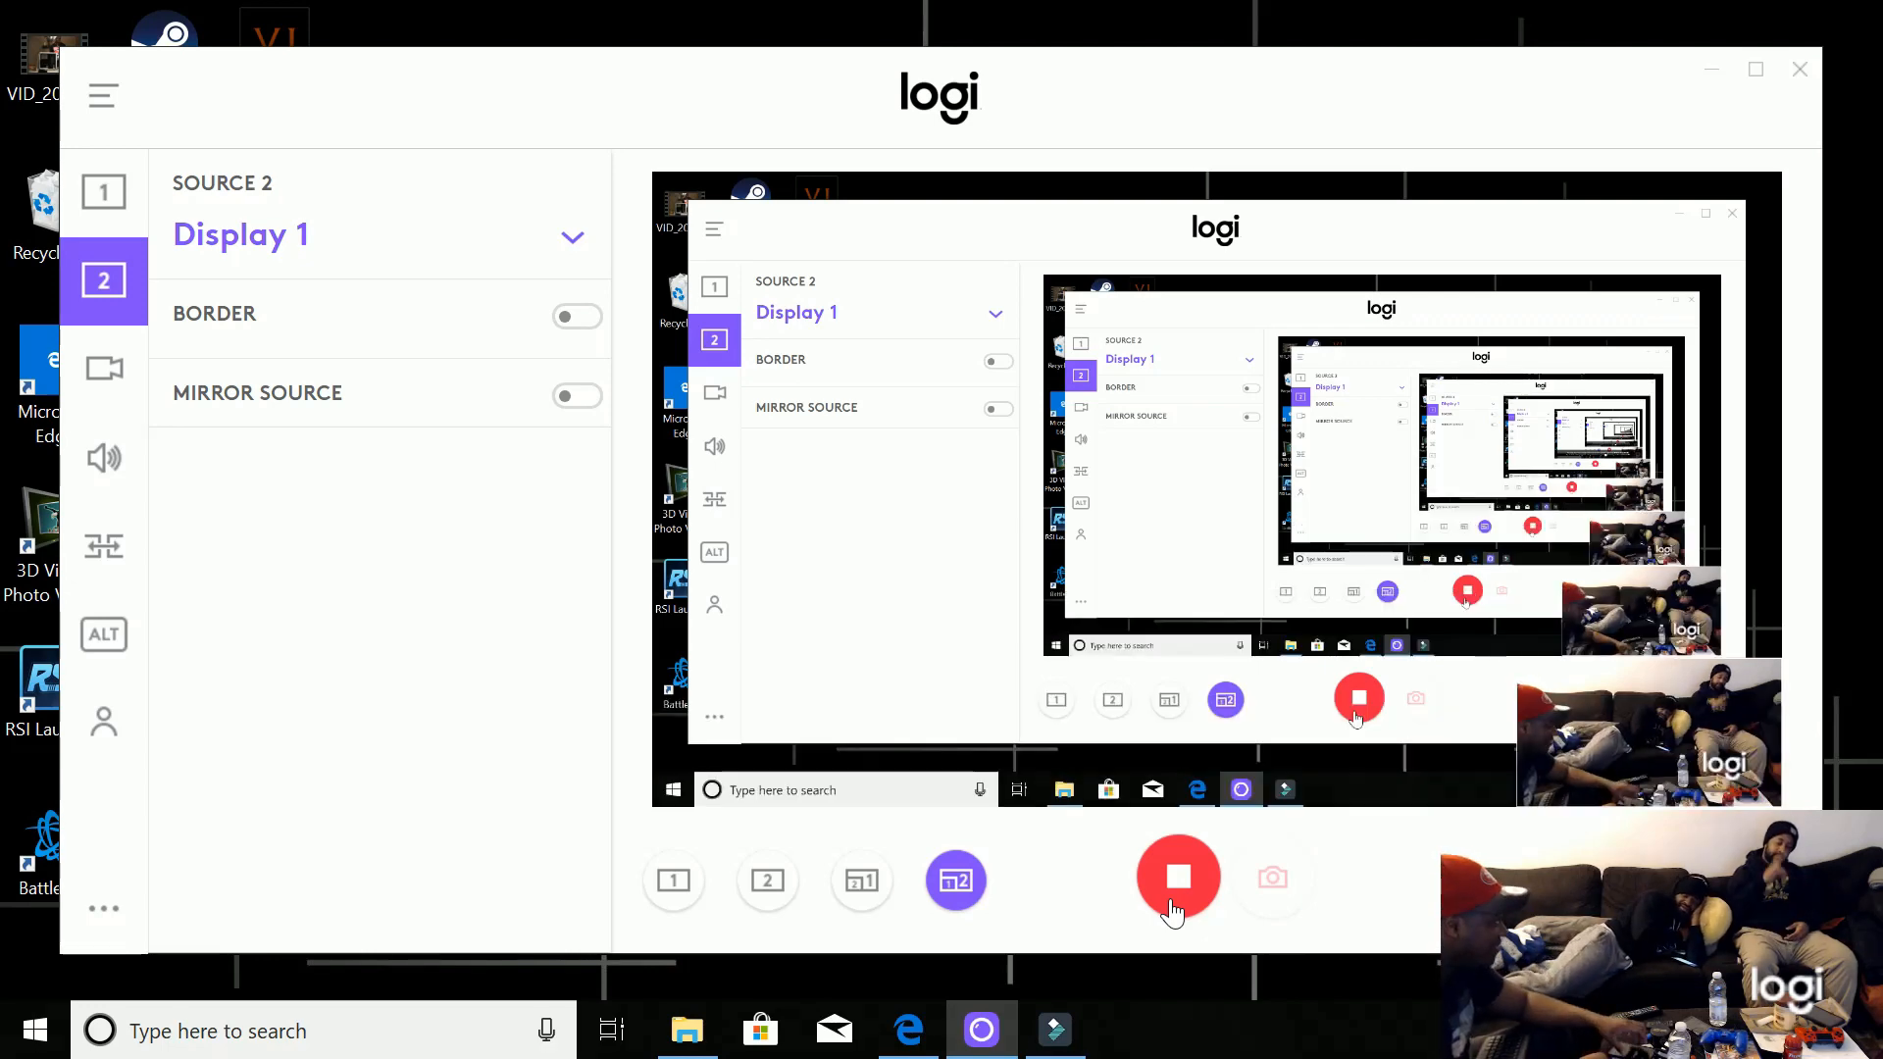
Bring the Edge window with YouTube results for 'mulan trailer 2020' to the front
left_click(1179, 878)
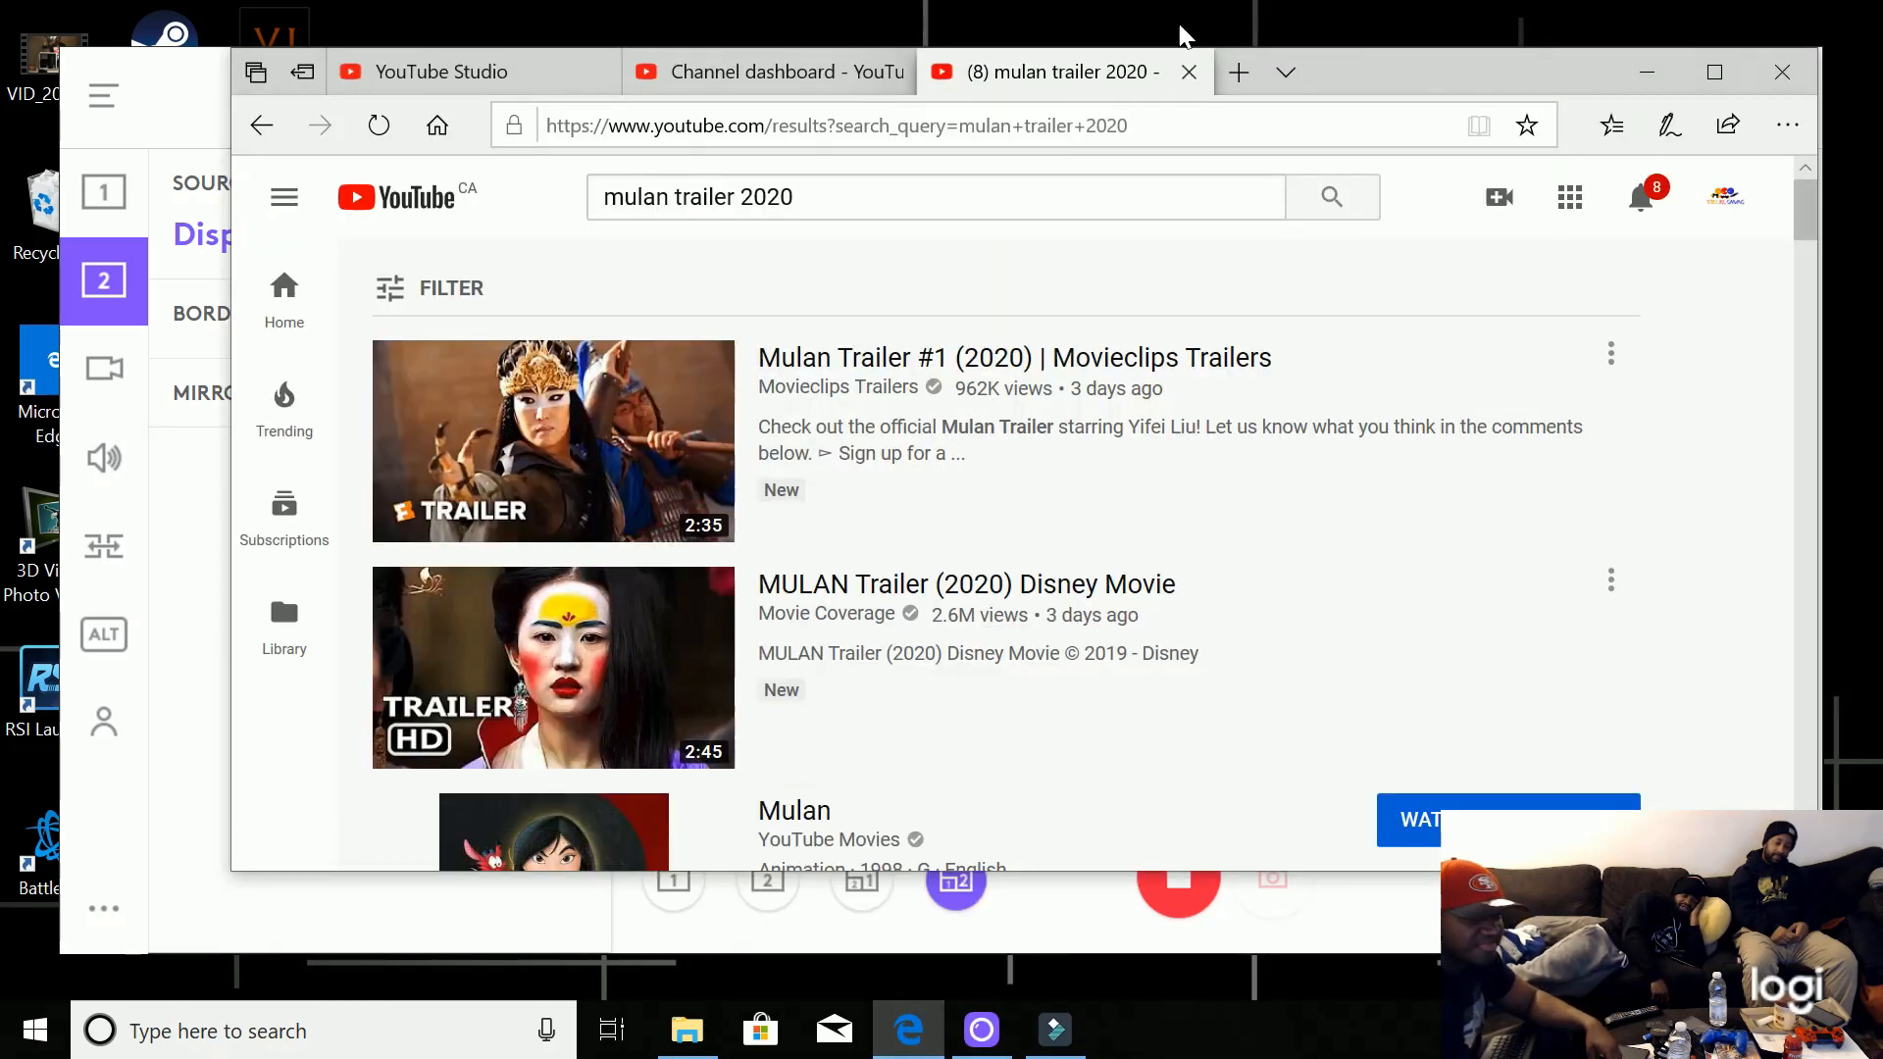
left_click(552, 440)
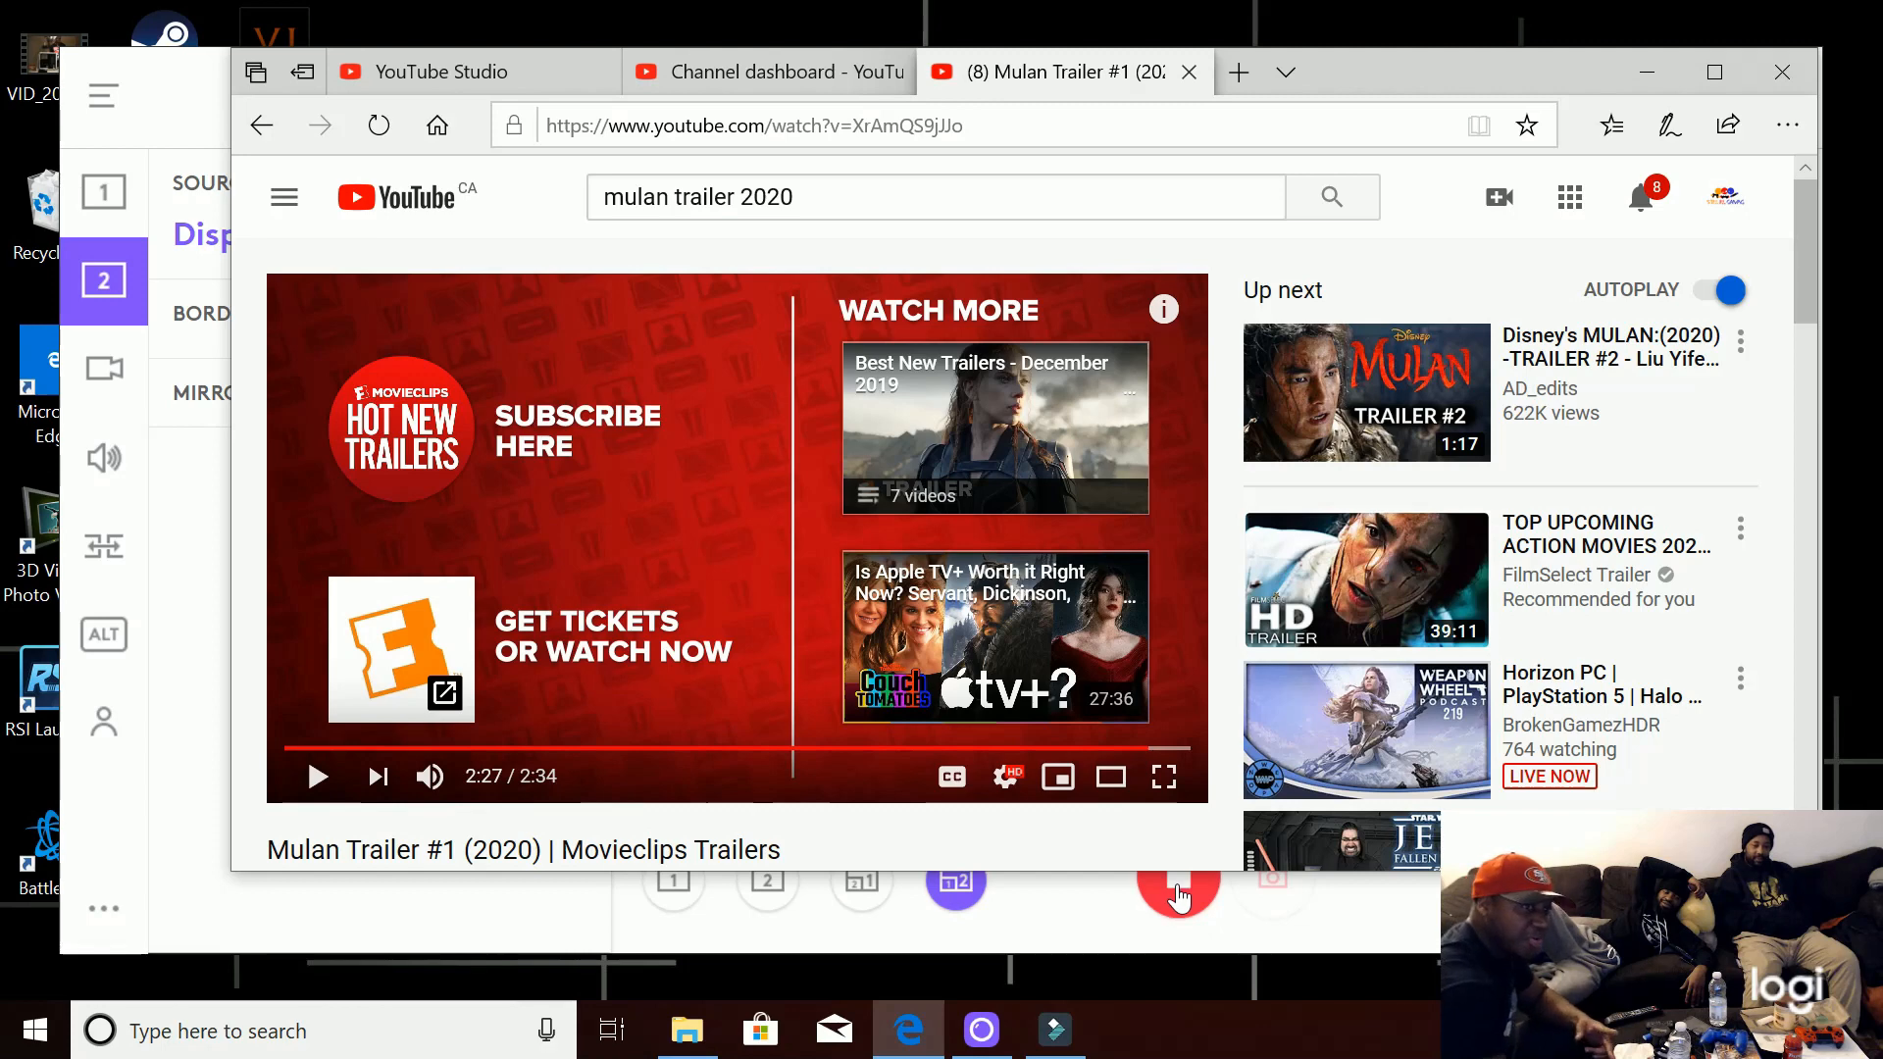
mouse_move(1179, 909)
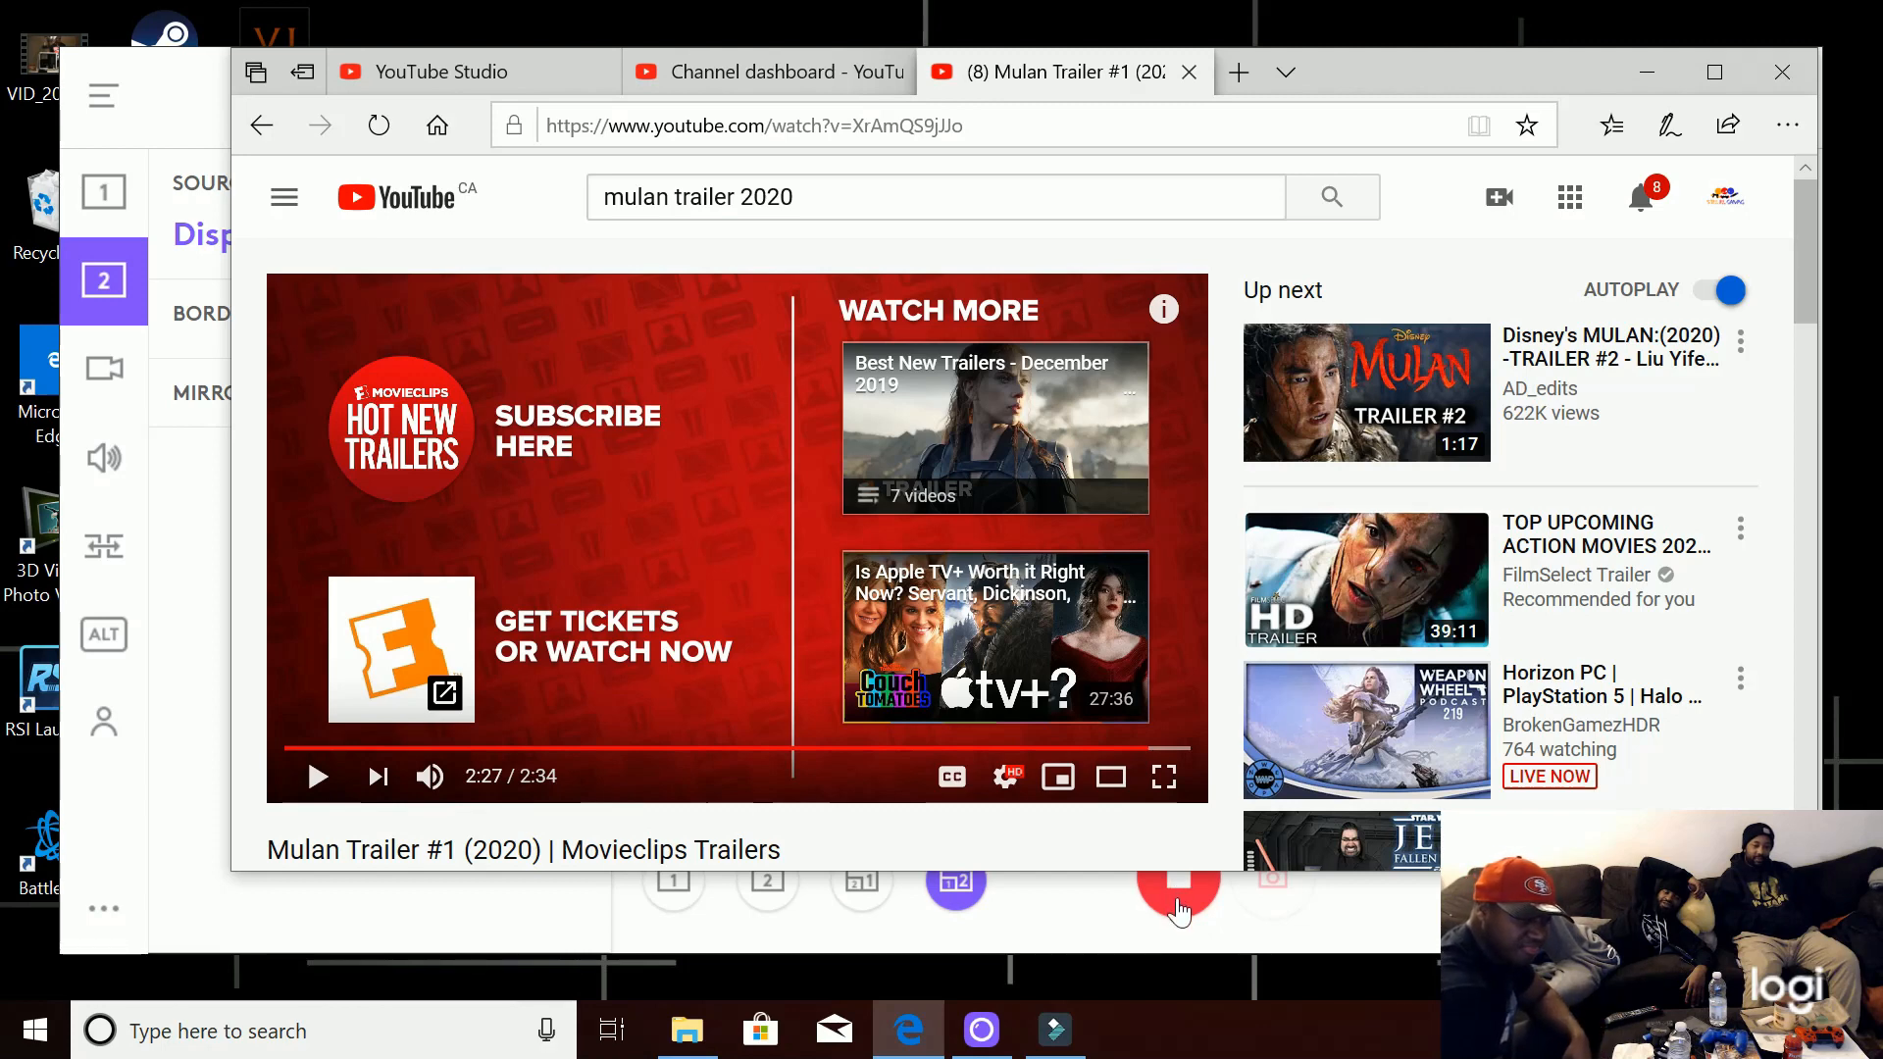